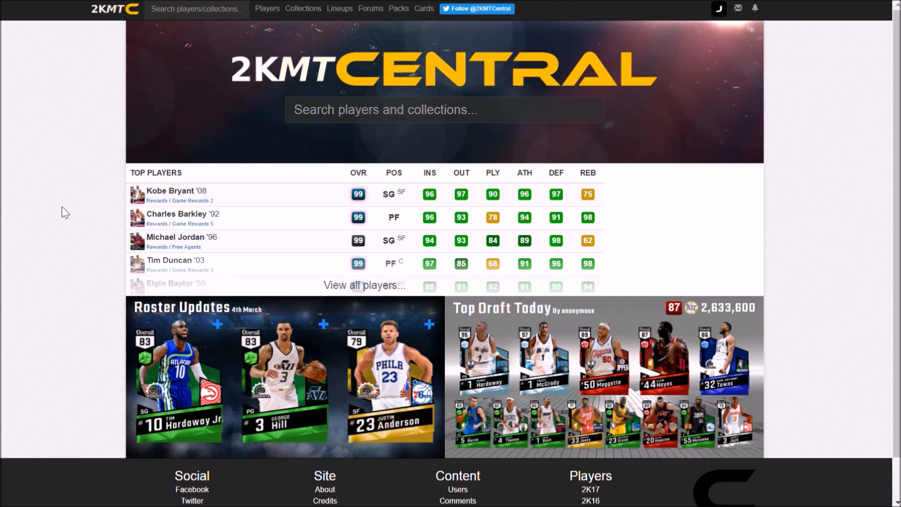
Open the Lineups dropdown in the top navigation bar
click(340, 8)
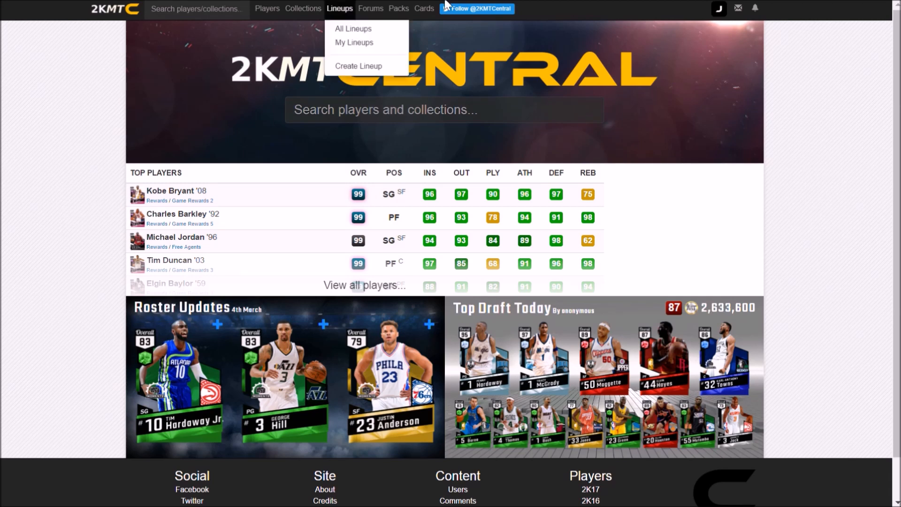
Start a new lineup and choose the first bench slot for the amethyst Brandon card
click(358, 66)
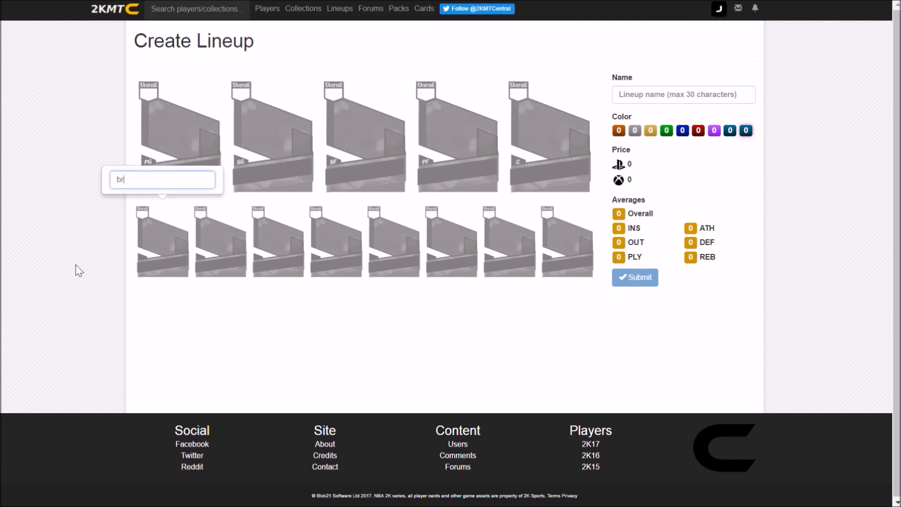
click(163, 207)
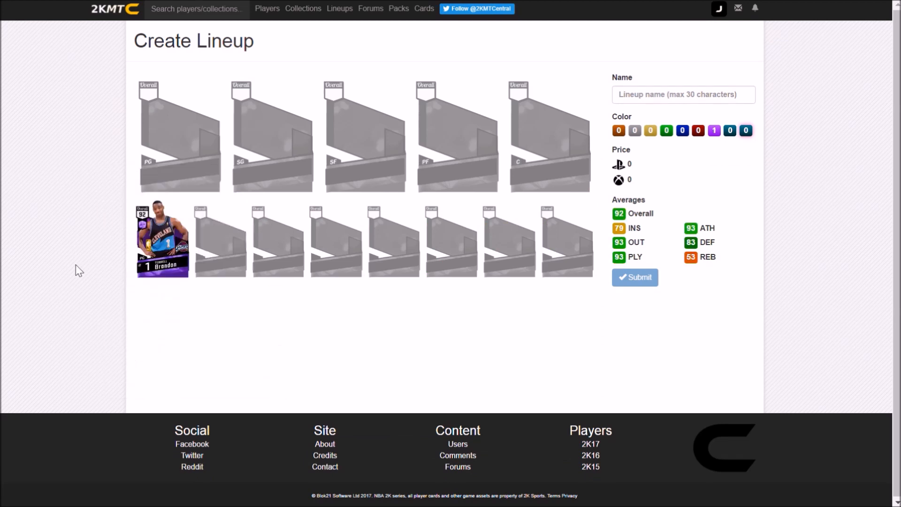
mouse_move(181, 257)
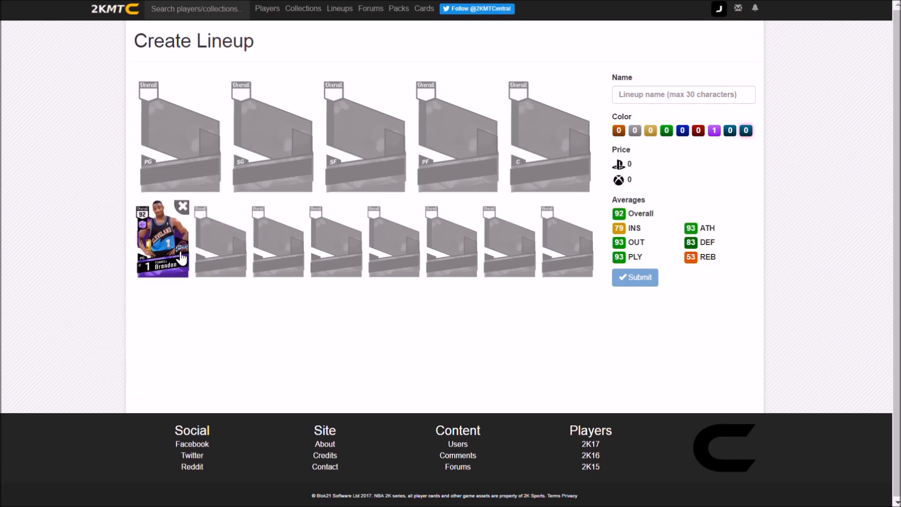
mouse_move(174, 267)
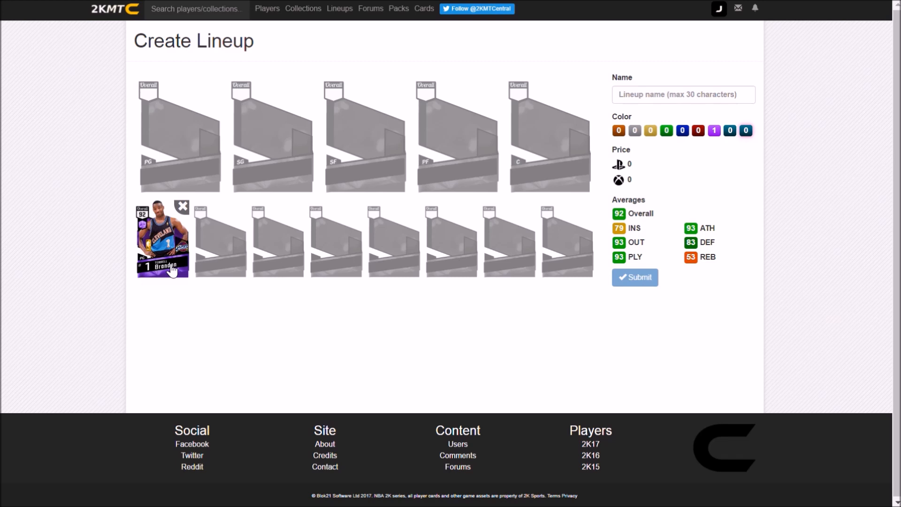
mouse_move(228, 250)
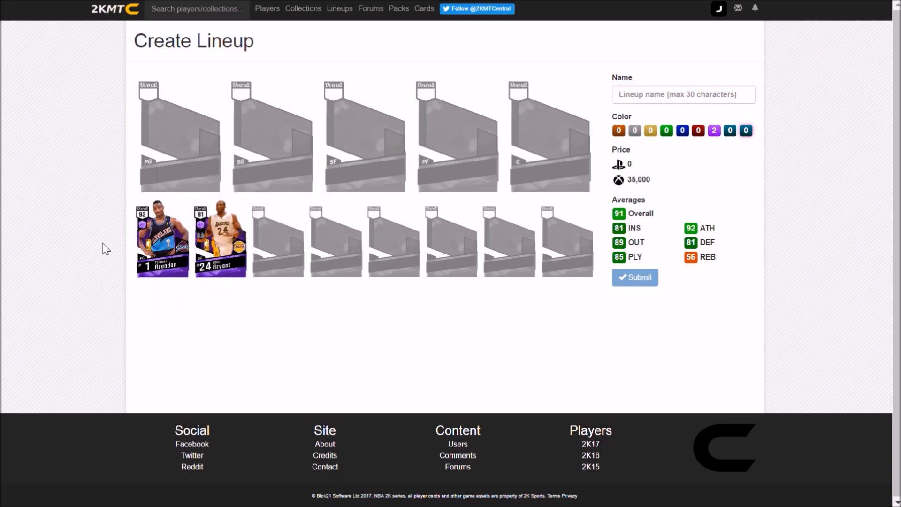
mouse_move(227, 266)
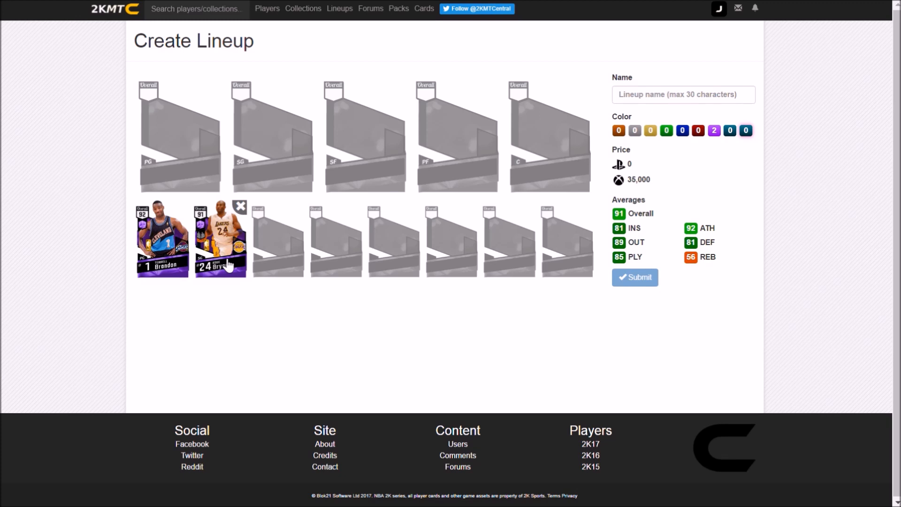
mouse_move(286, 253)
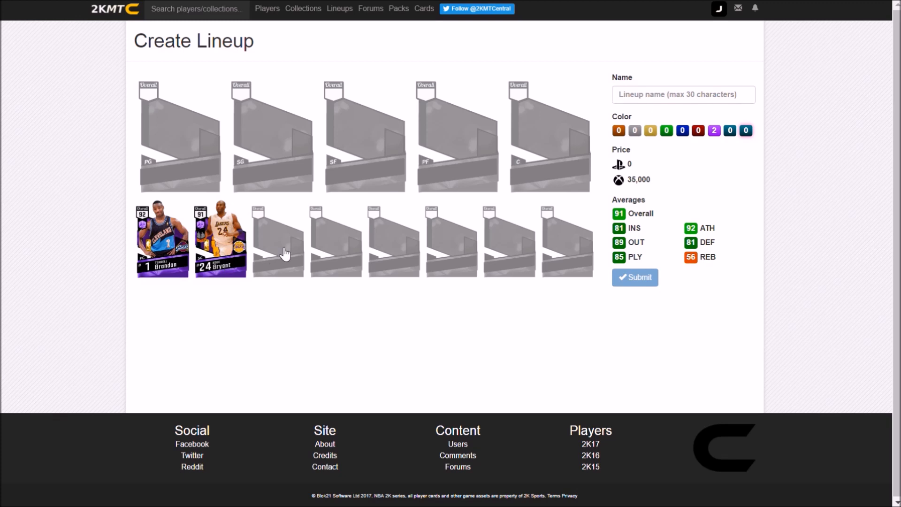
mouse_move(294, 254)
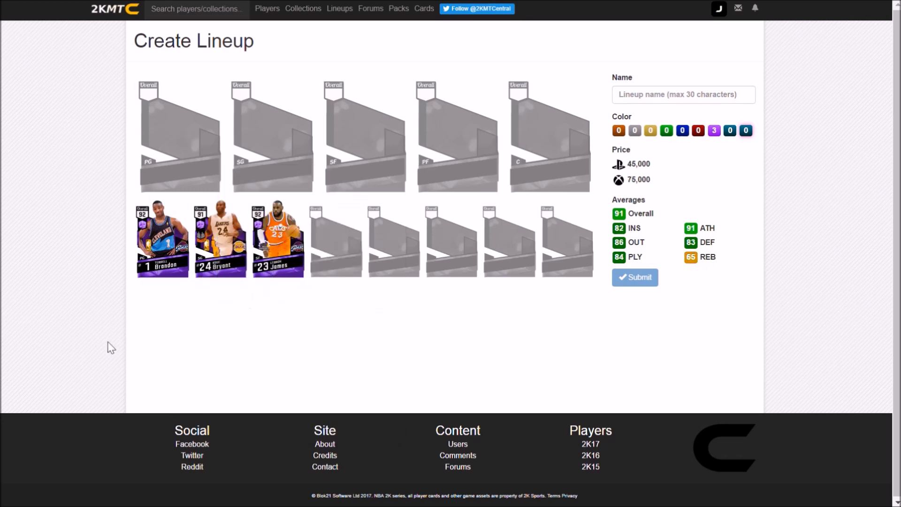
mouse_move(277, 238)
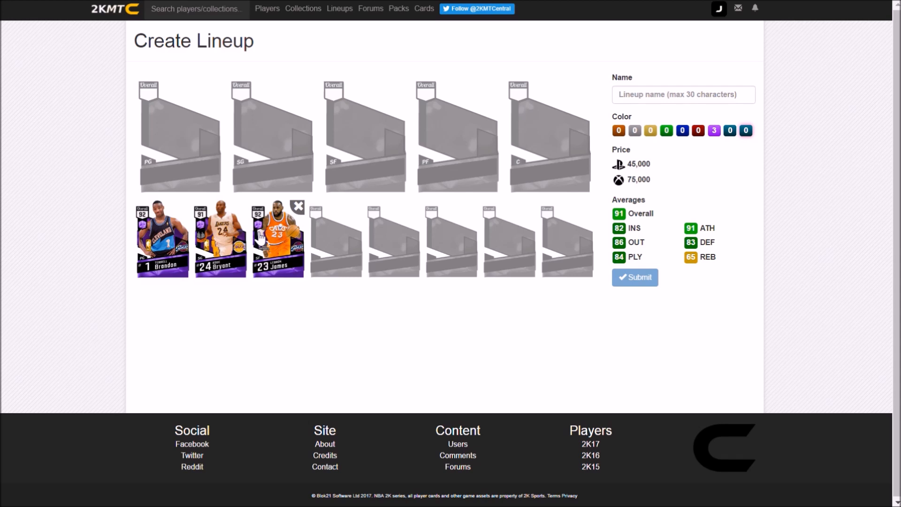
mouse_move(351, 254)
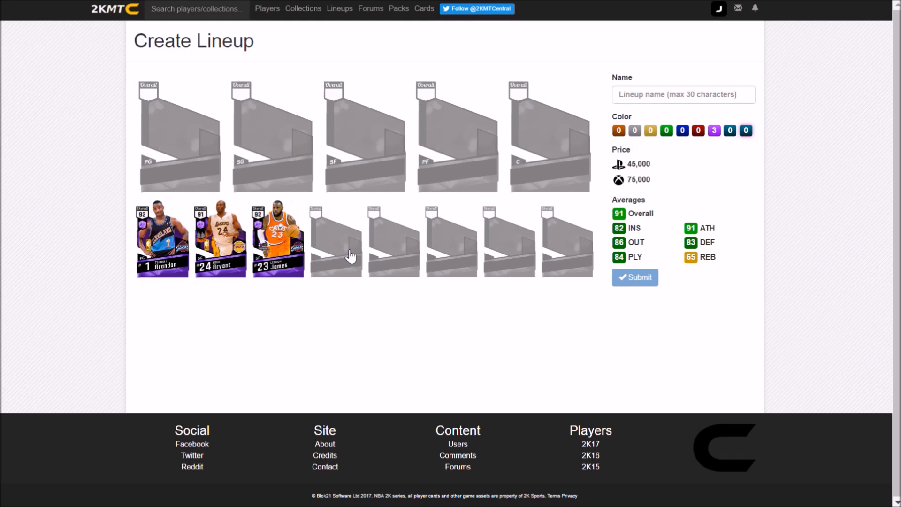
Select a bench slot and search 'dem' for the amethyst card
click(336, 240)
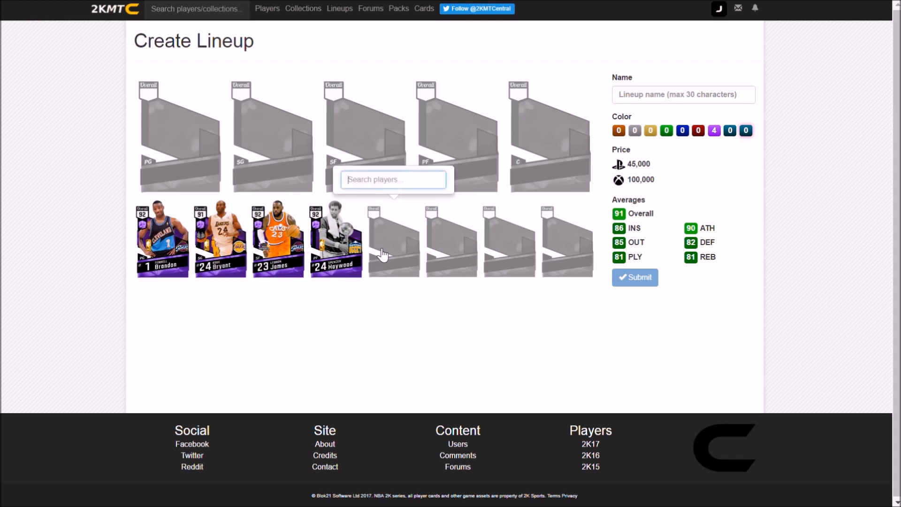
text(dem)
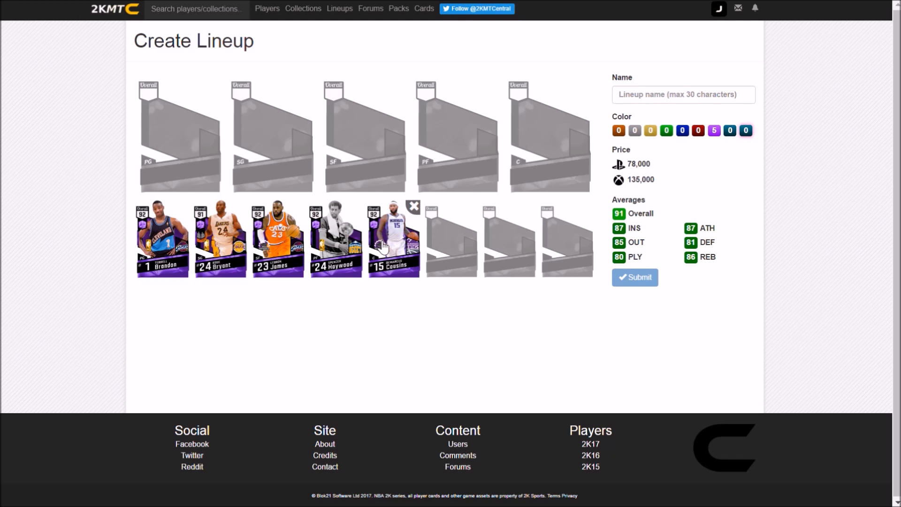
mouse_move(148, 145)
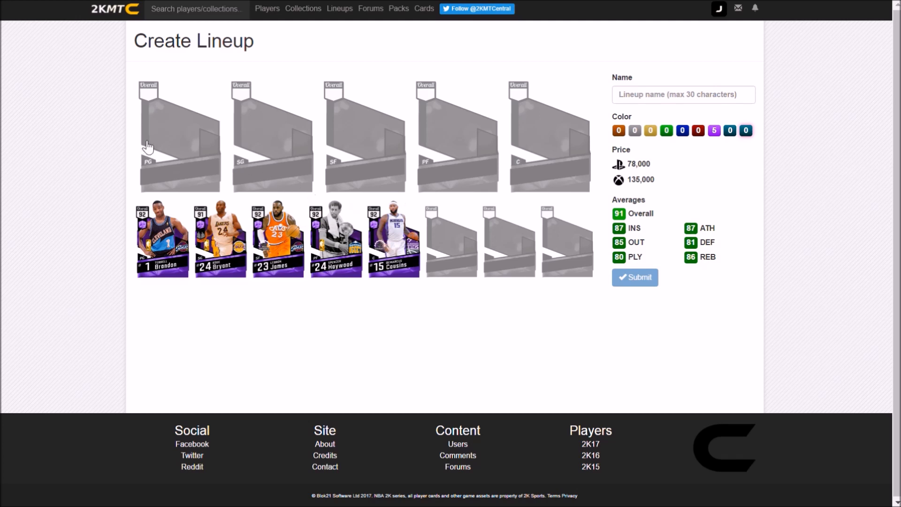
mouse_move(196, 159)
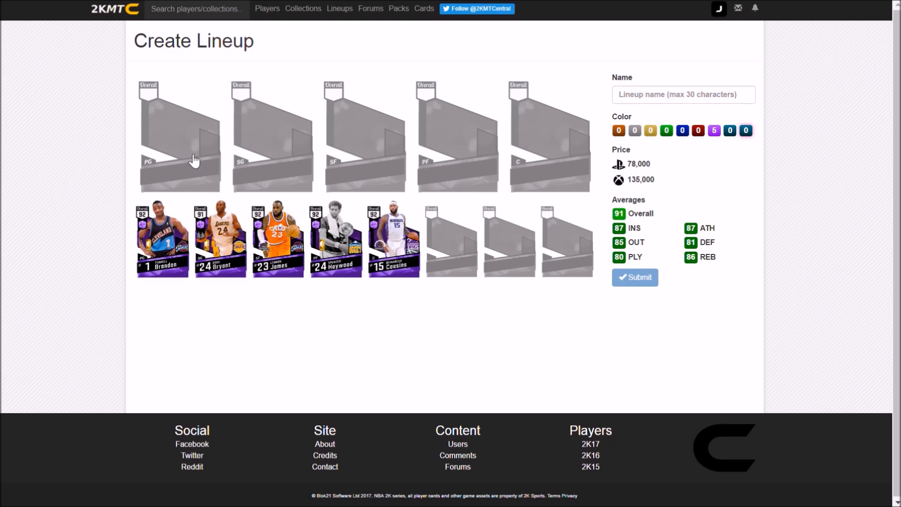
Choose the point guard slot and search 'cur' for Stephen Curry
click(180, 135)
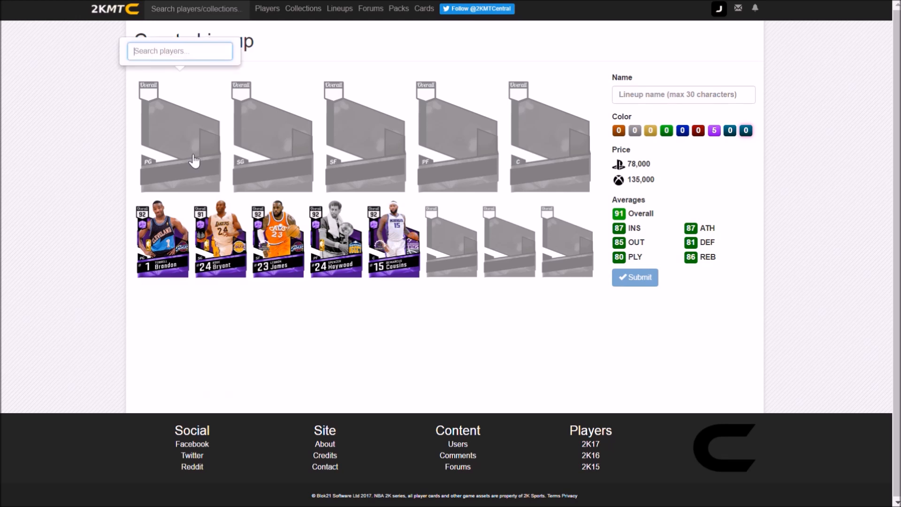
text(cur)
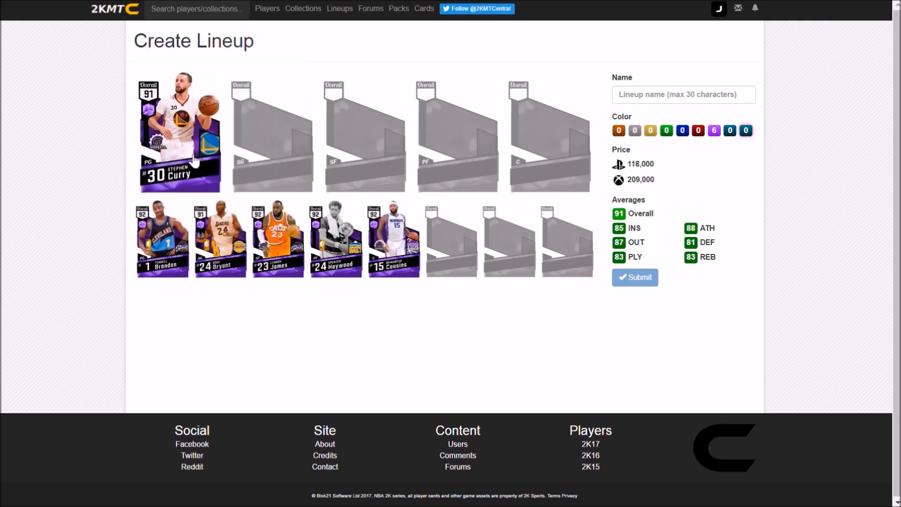
mouse_move(135, 148)
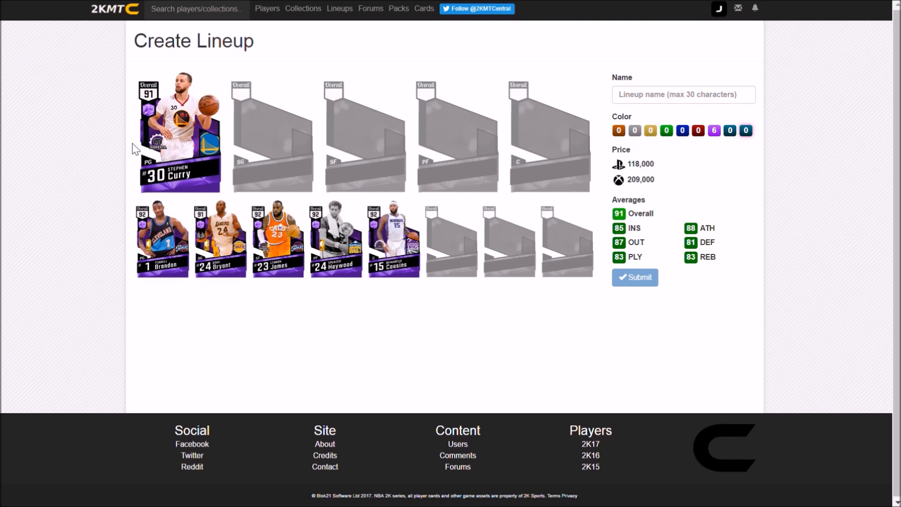
Search 'harden' for the amethyst James Harden shooting guard card
text(harden)
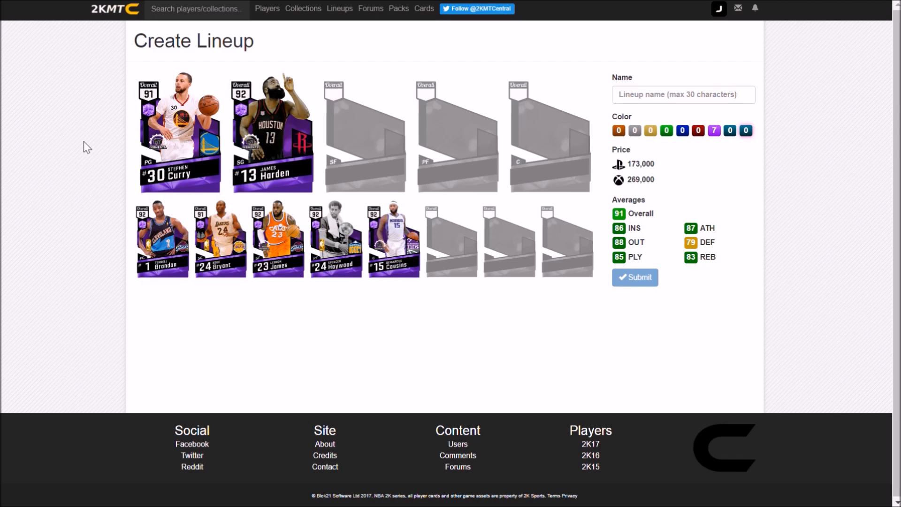
Search 'kevin du' to list the Kevin Durant card versions
text(kevin du)
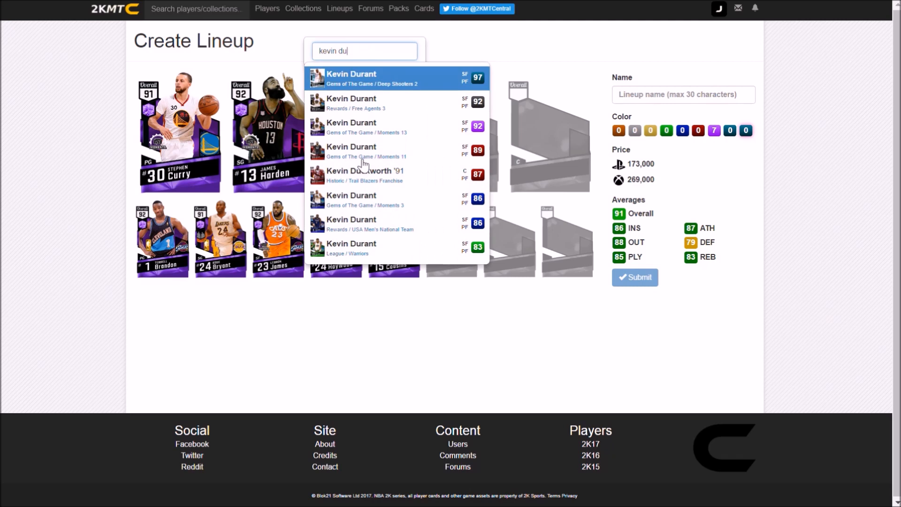
mouse_move(396, 104)
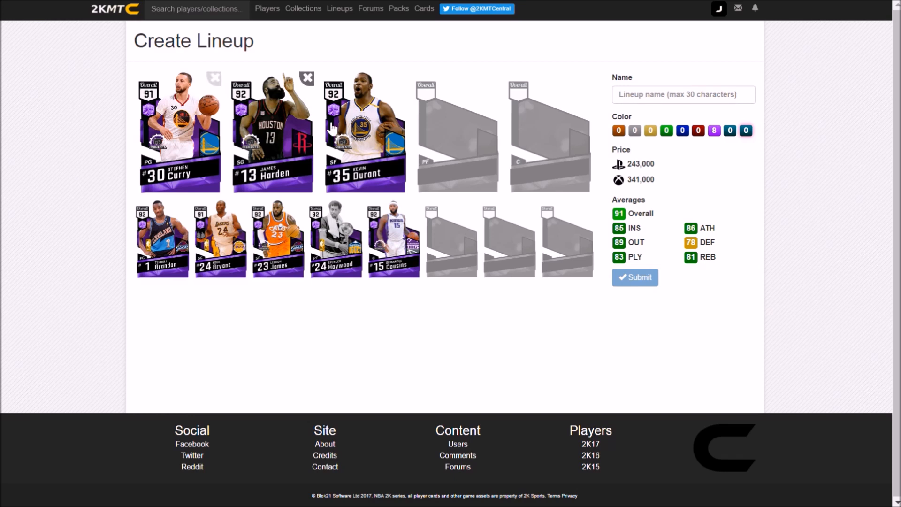
Put the 92 Anthony Davis Moments card, found by searching 'anthon', at power forward
click(456, 134)
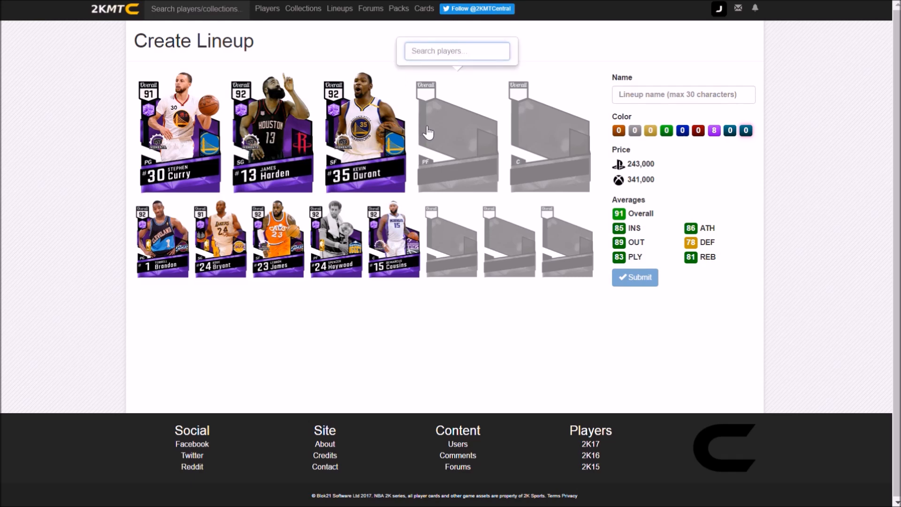
text(anth)
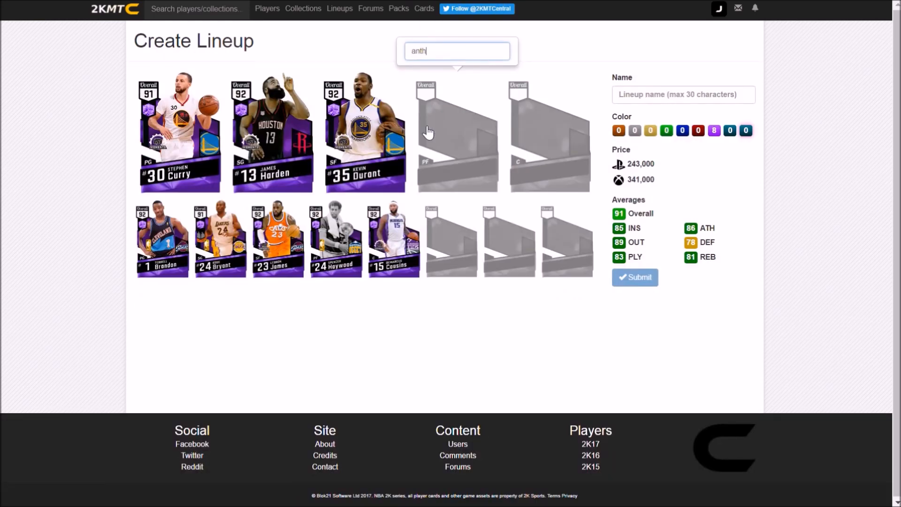
text(on)
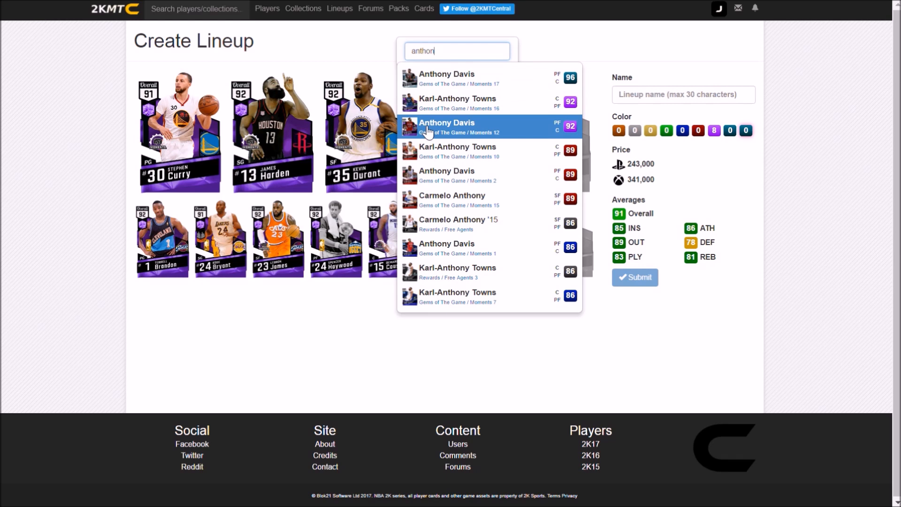
click(454, 125)
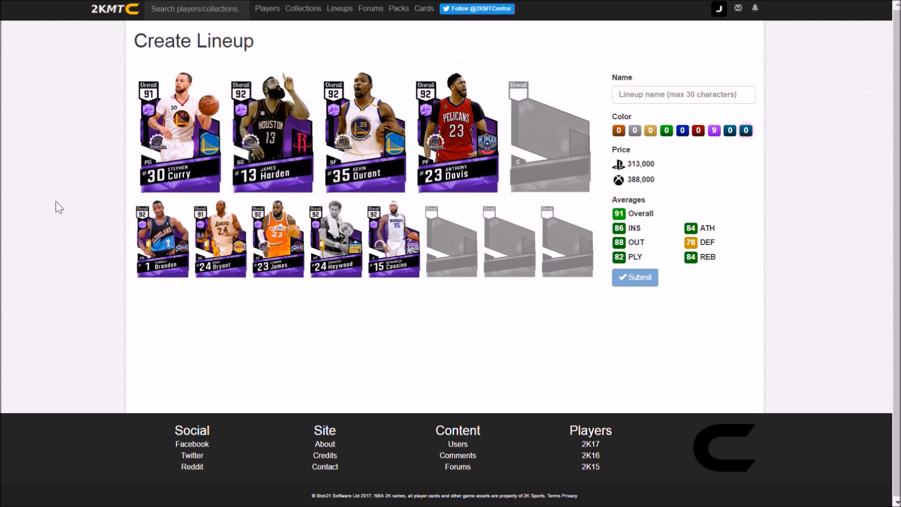
mouse_move(505, 131)
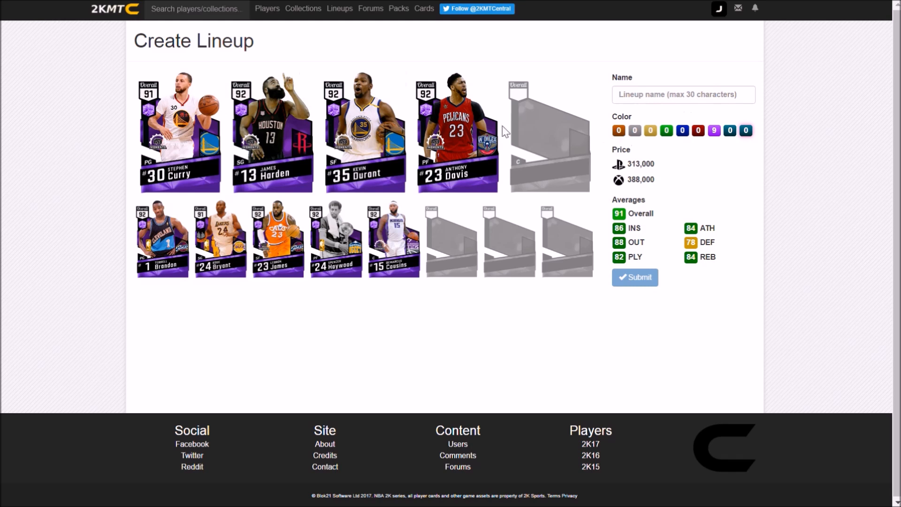
Search 'yao' and add the Ming Yao '08 card as center
text(yao)
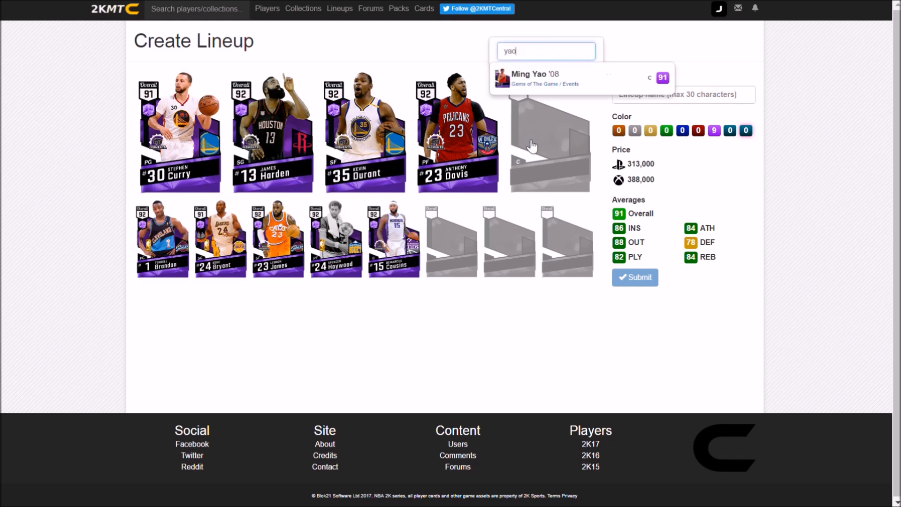
click(575, 77)
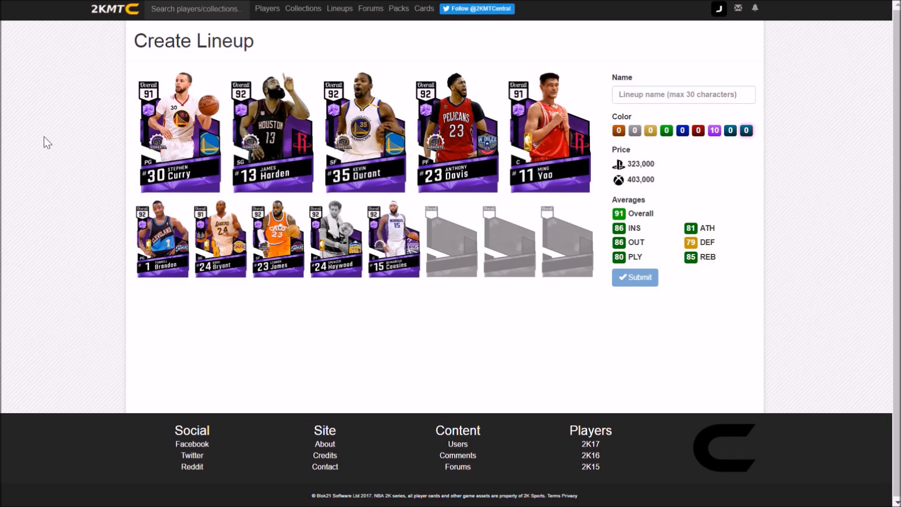
mouse_move(98, 191)
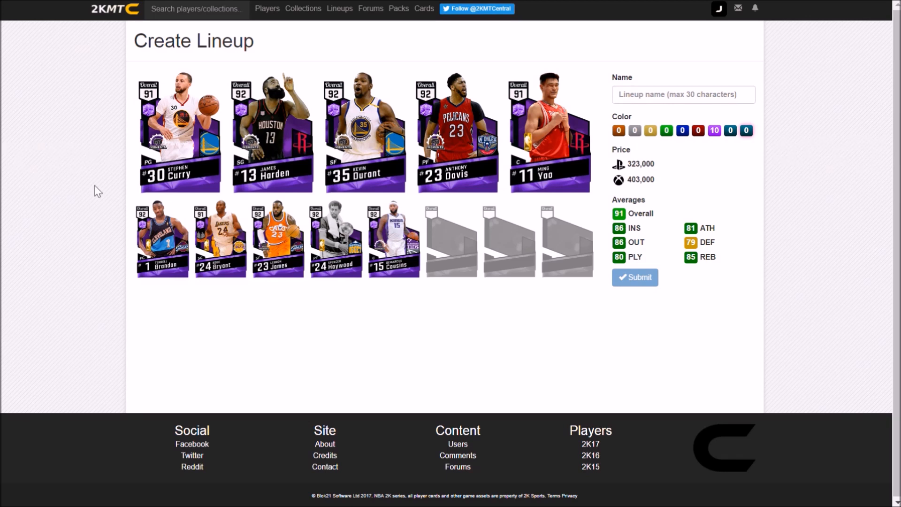
mouse_move(102, 273)
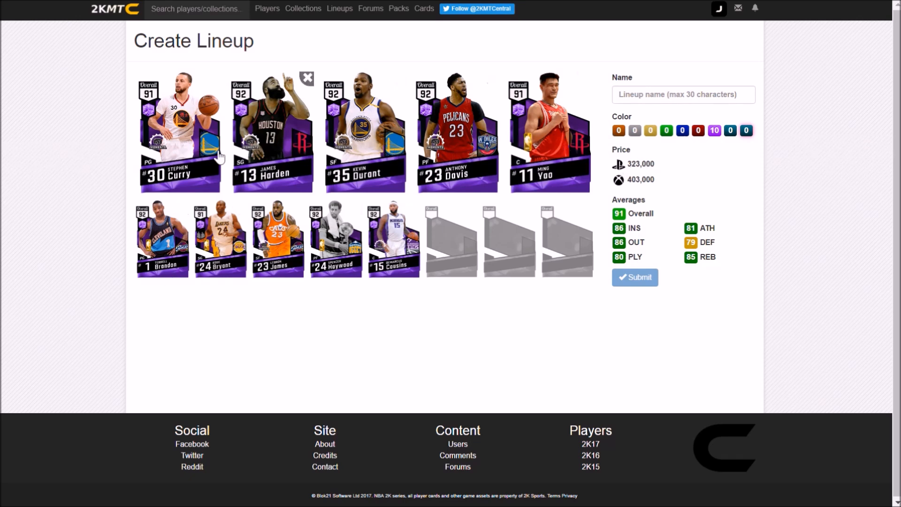
mouse_move(108, 272)
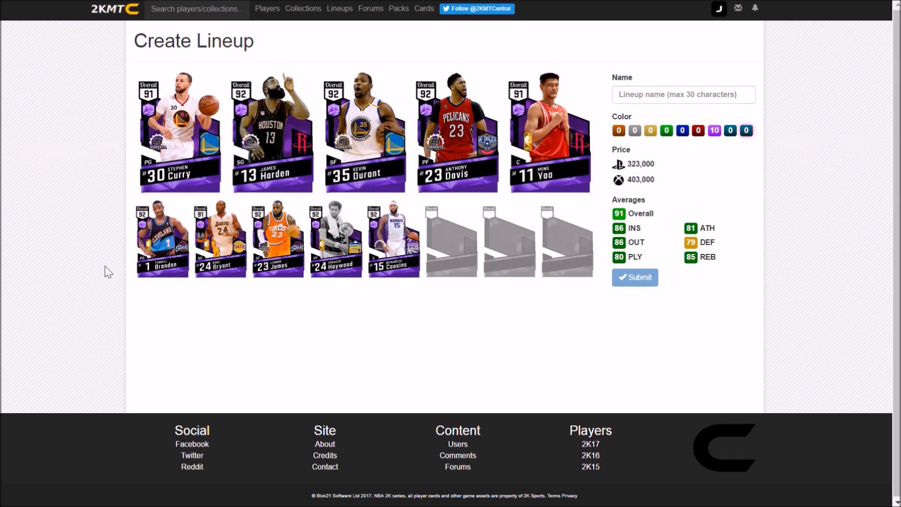